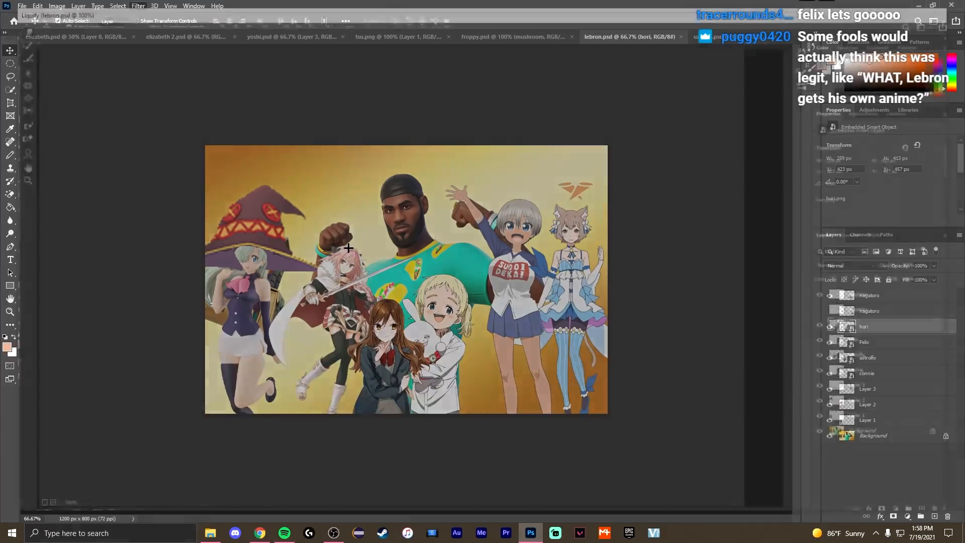
# - Review the lebron.psd composite with the anime girl layers placed around LeBron
pyautogui.click(138, 7)
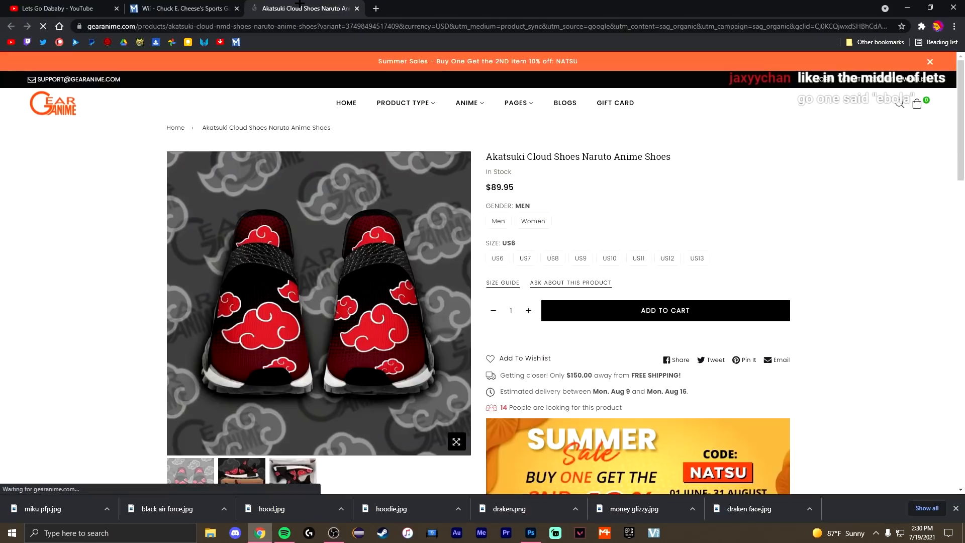
# - Preview an Aqua picture, then a Megumin picture, from the Google image results
pyautogui.scroll(-3)
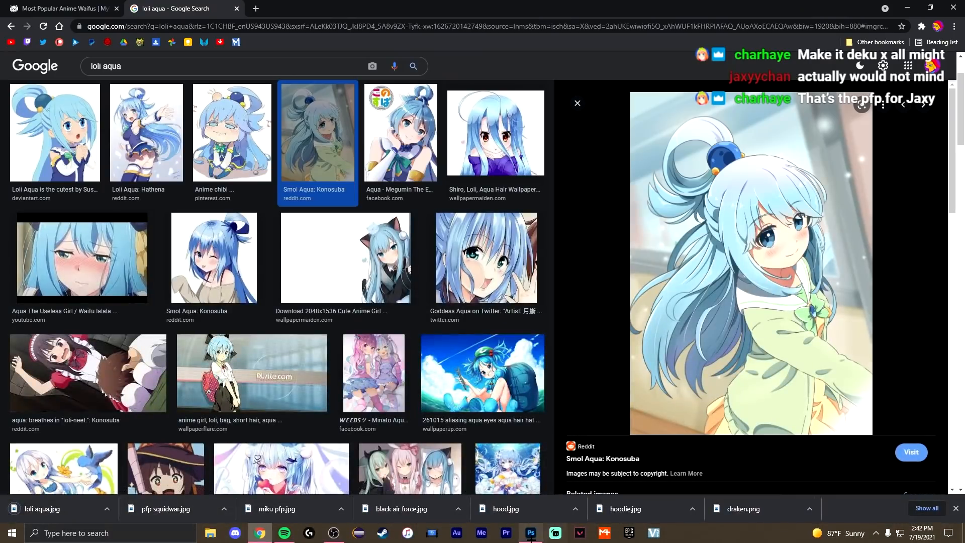
pyautogui.click(530, 533)
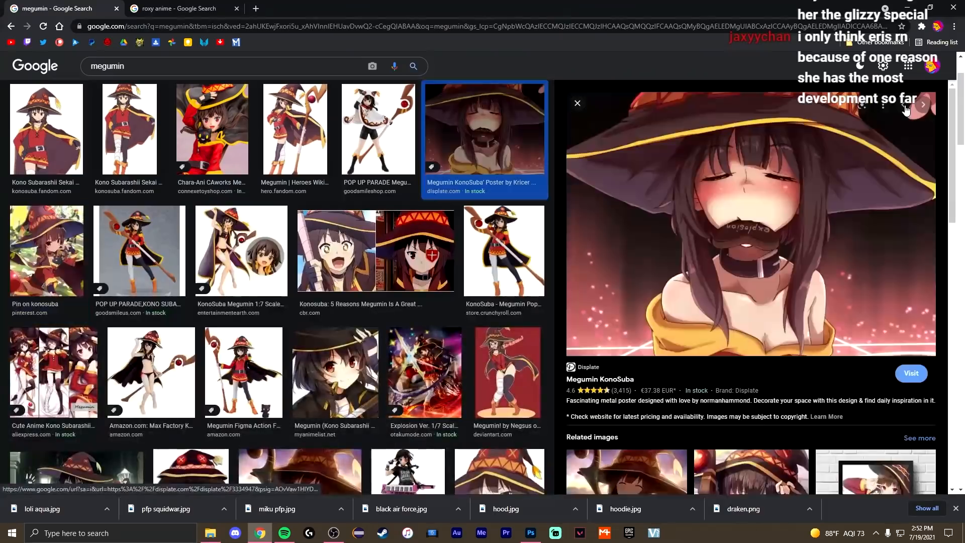
pyautogui.click(53, 372)
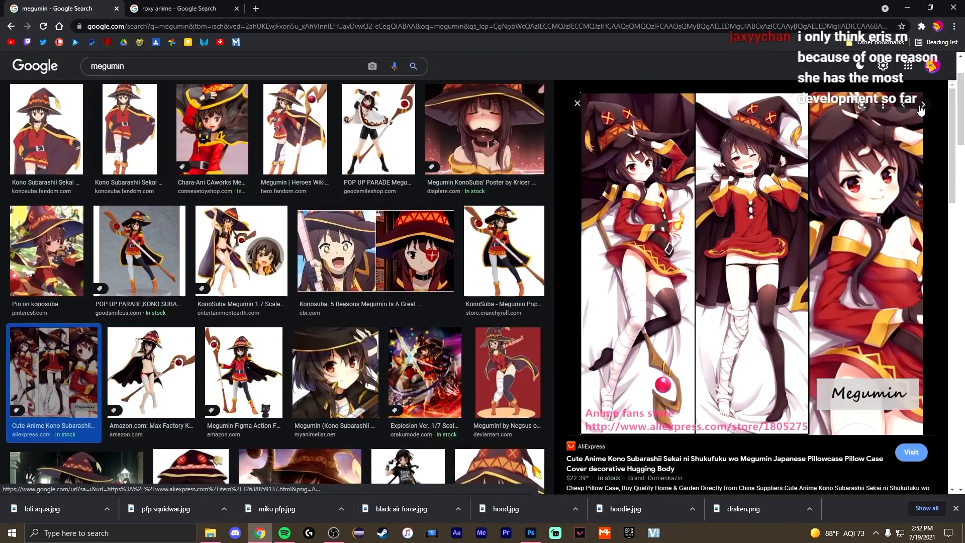
pyautogui.click(530, 533)
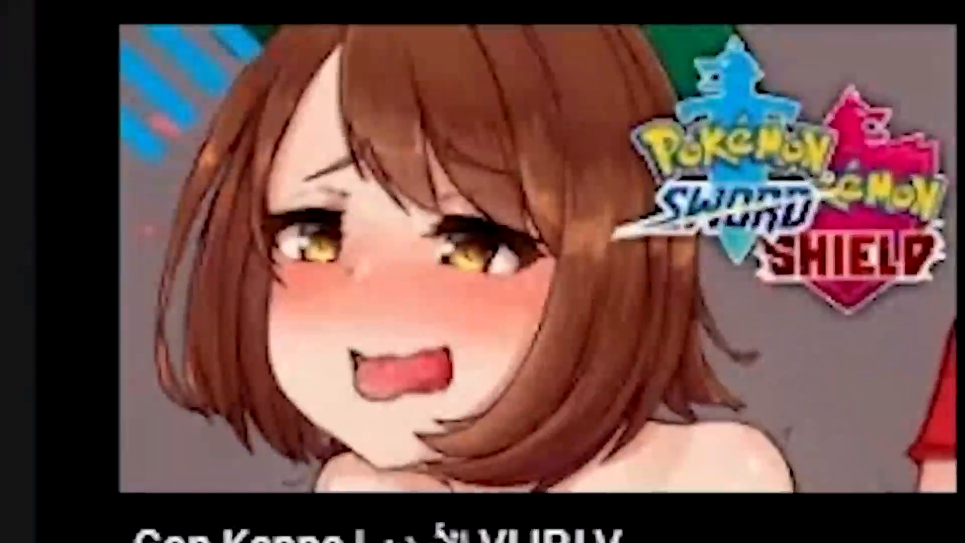
pyautogui.moveTo(726, 333)
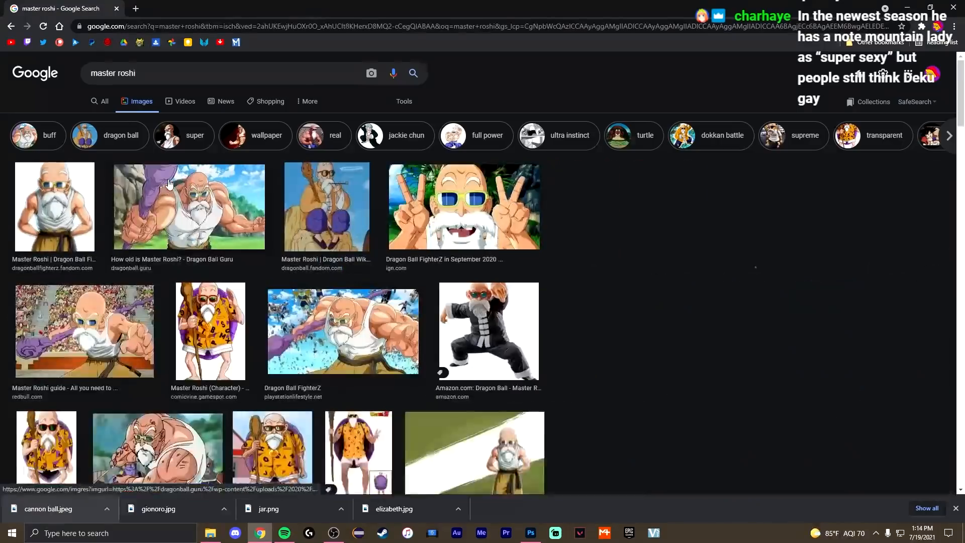
# - Preview the muscular Master Roshi picture from the image results
pyautogui.click(189, 207)
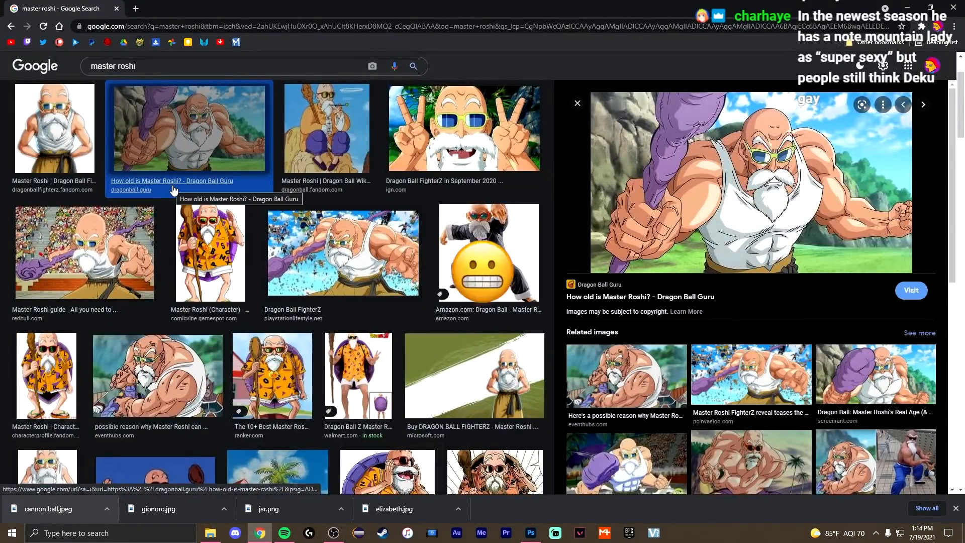
pyautogui.click(174, 8)
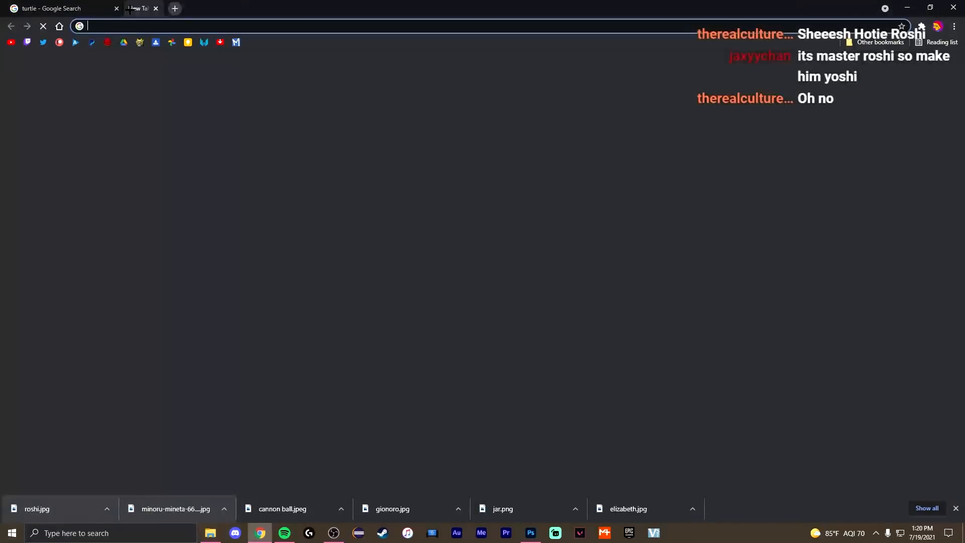
pyautogui.click(530, 533)
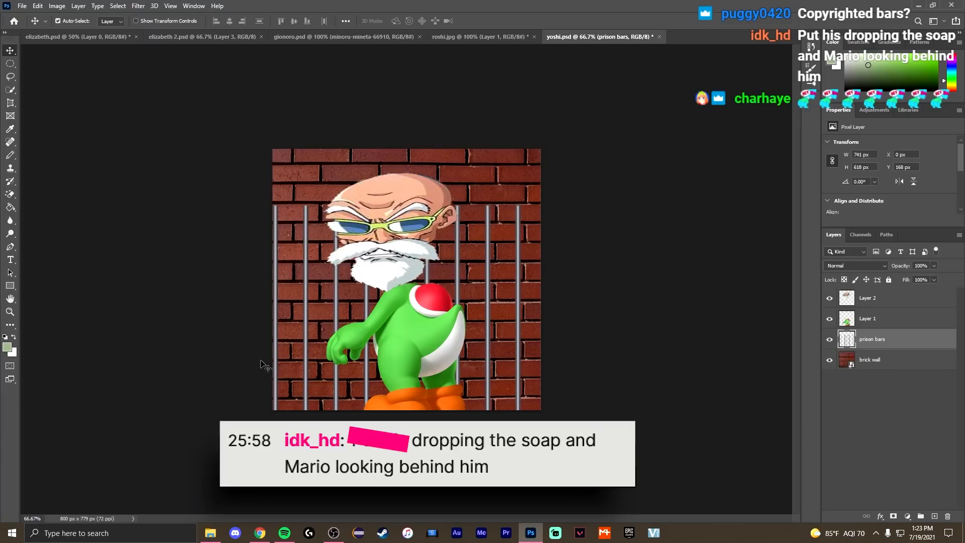
pyautogui.moveTo(307, 258)
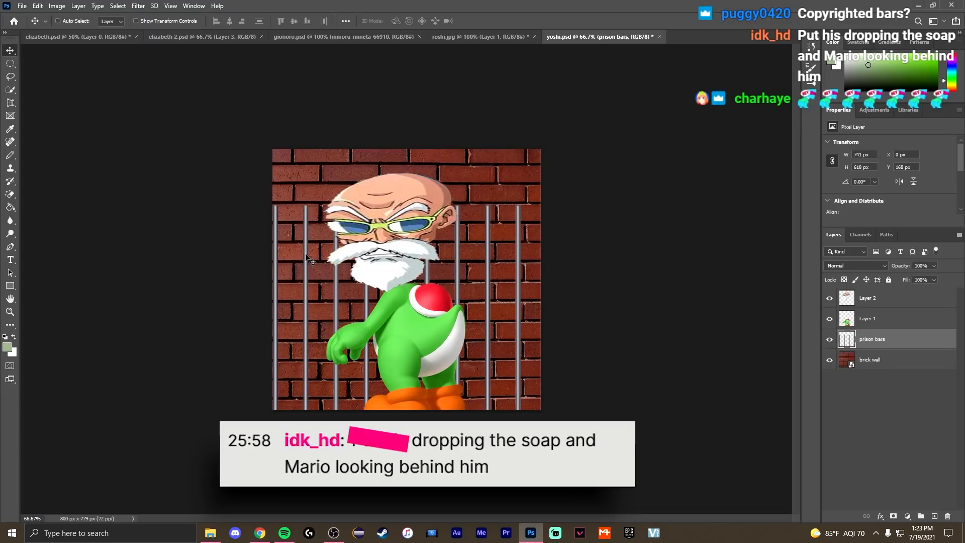
# - Search 'mario thicc' and preview the shirtless cowboy Mario picture
pyautogui.click(258, 533)
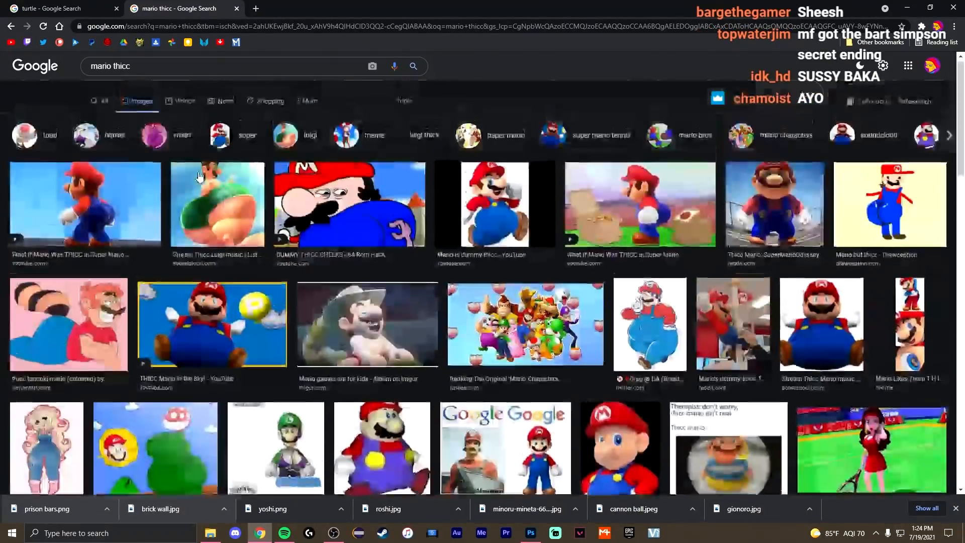
pyautogui.click(367, 324)
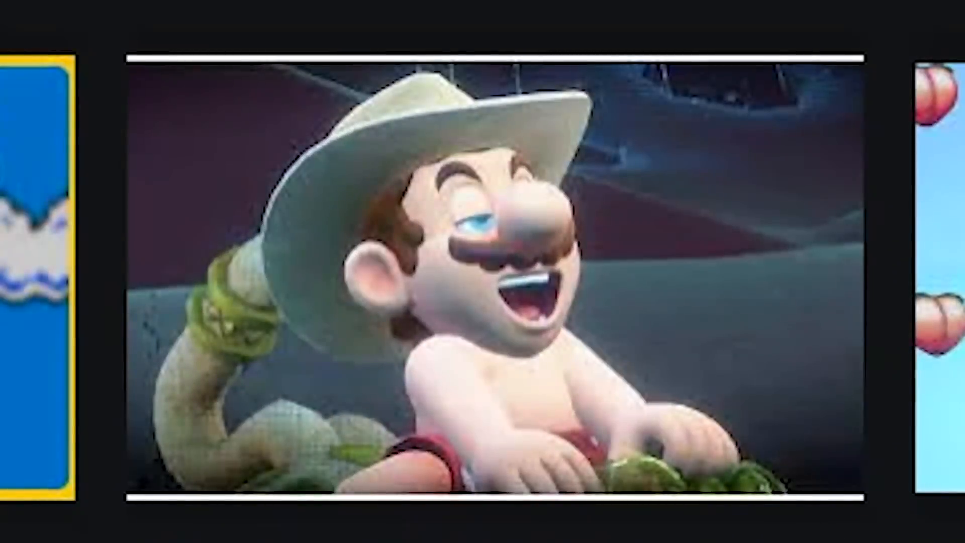